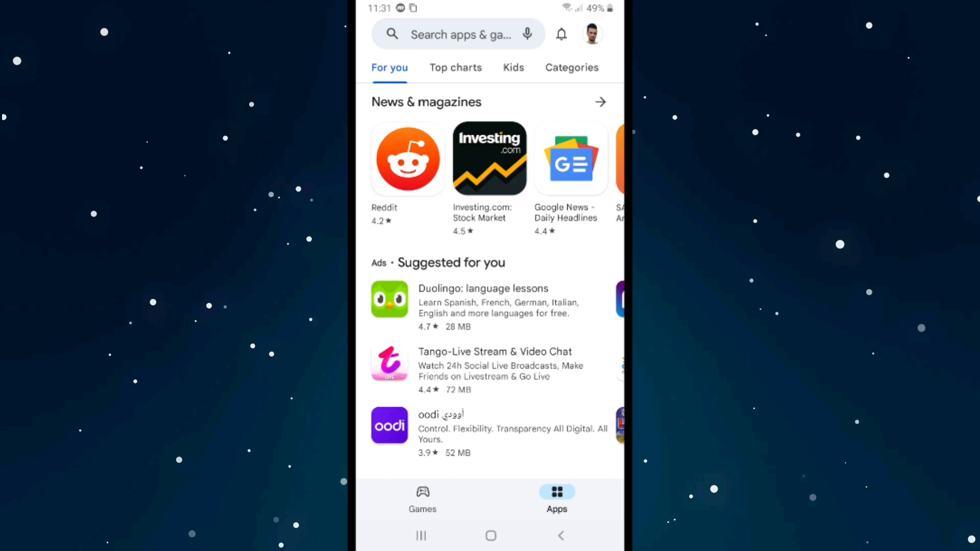
- Open Play Store Settings from the profile menu and expand the General section
{"action": "left_click", "coordinate": [590, 34]}
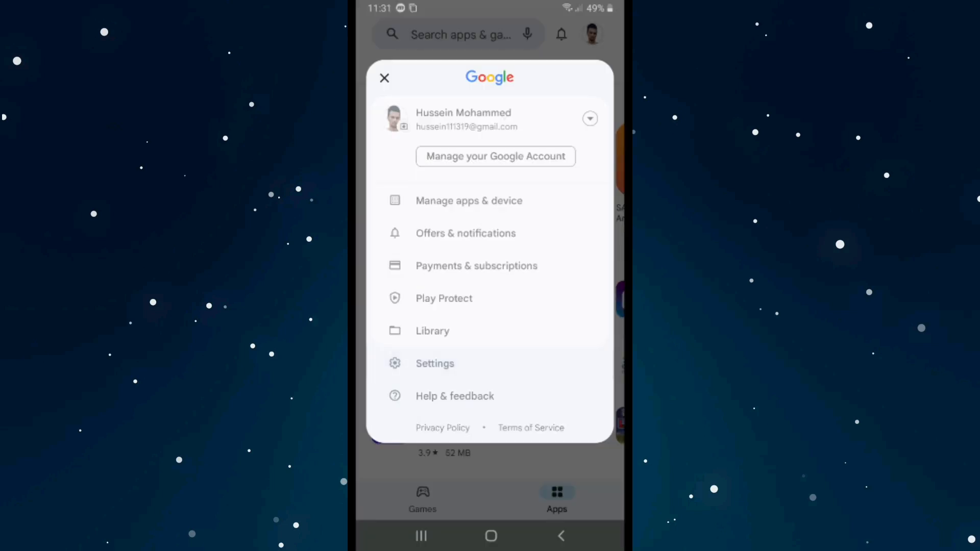
{"action": "left_click", "coordinate": [434, 363]}
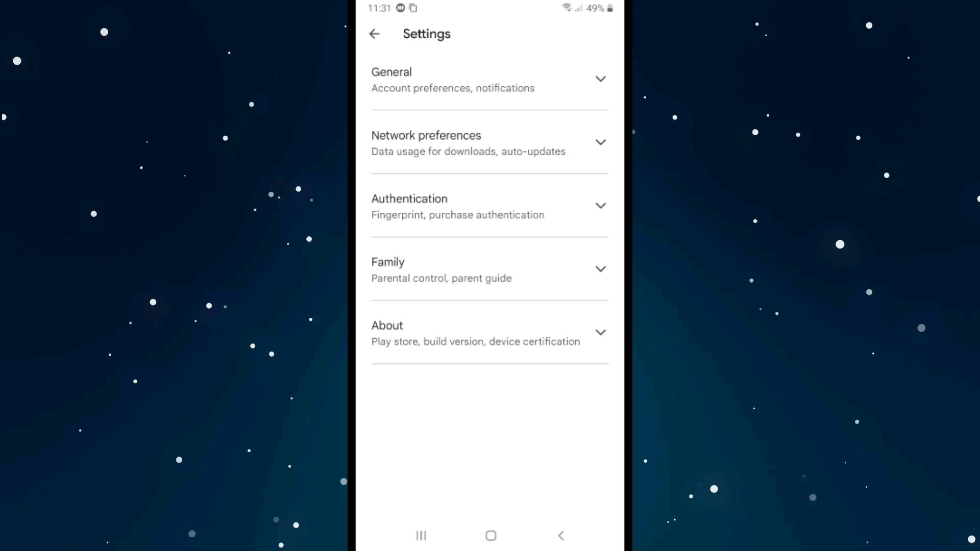
{"action": "left_click", "coordinate": [490, 80]}
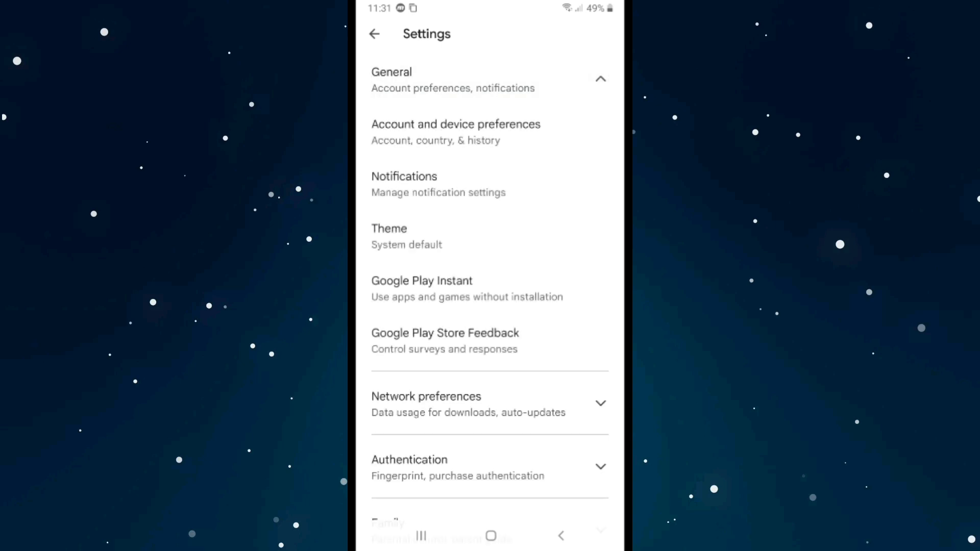
- Open Account and device preferences, then return to the For you home page
{"action": "left_click", "coordinate": [455, 131]}
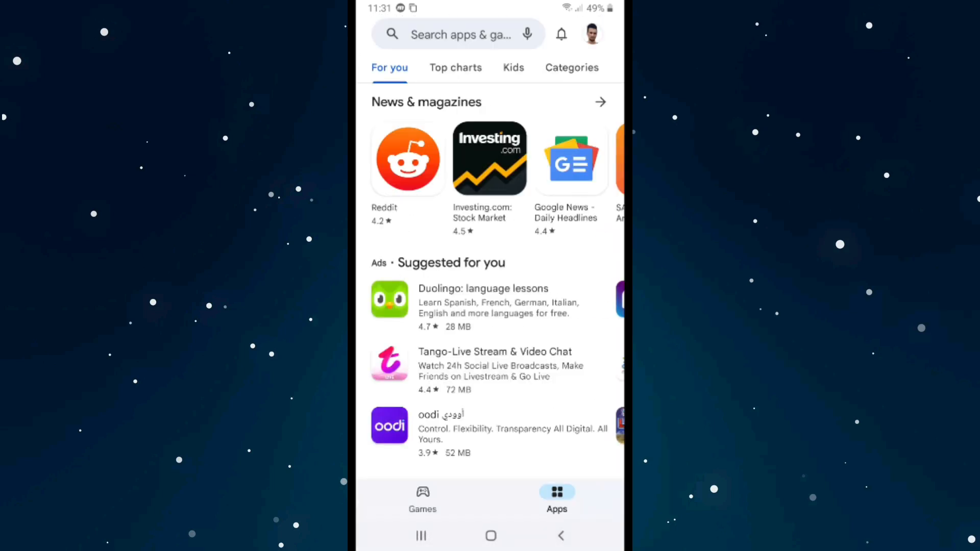
- Search the store for 'ps' to reach the Psiphon Pro listing
{"action": "left_click", "coordinate": [456, 34]}
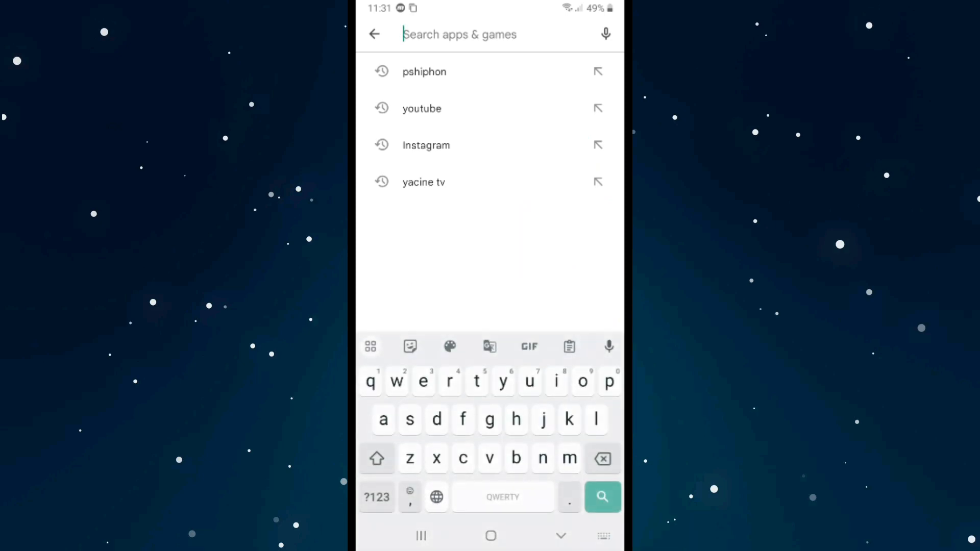
{"action": "type", "text": "ps"}
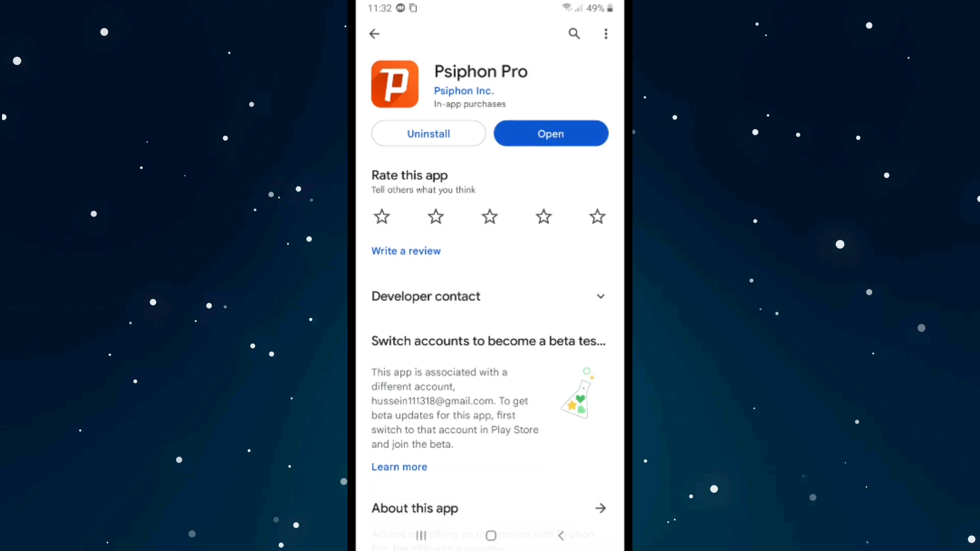
- Launch Psiphon Pro and confirm United Kingdom as its server region
{"action": "left_click", "coordinate": [550, 133]}
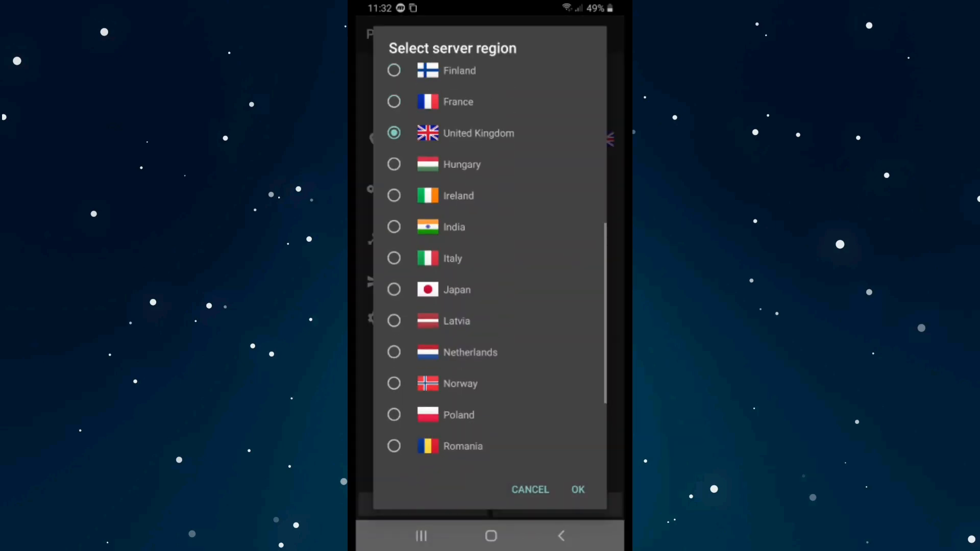
{"action": "scroll", "scroll_direction": "down", "scroll_amount": 3}
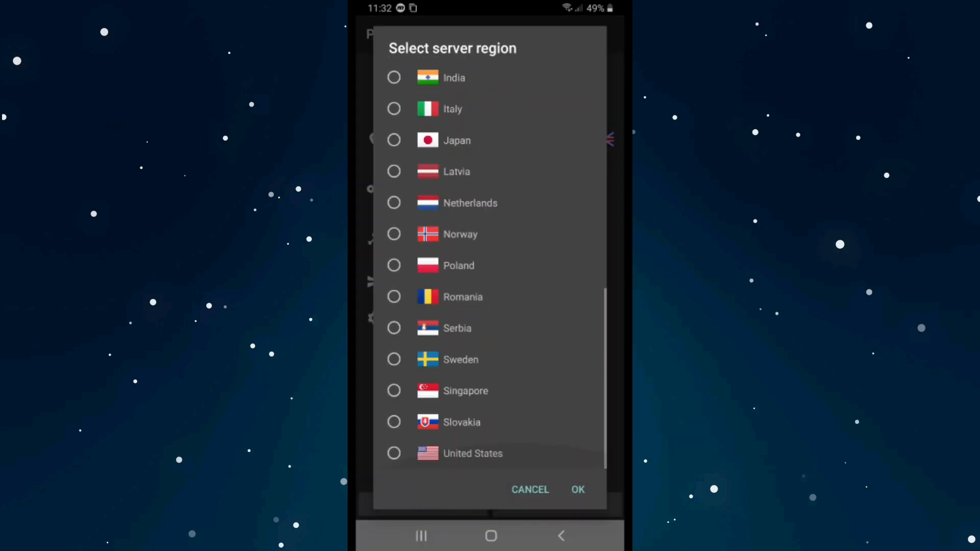
{"action": "scroll", "scroll_direction": "up", "scroll_amount": 3}
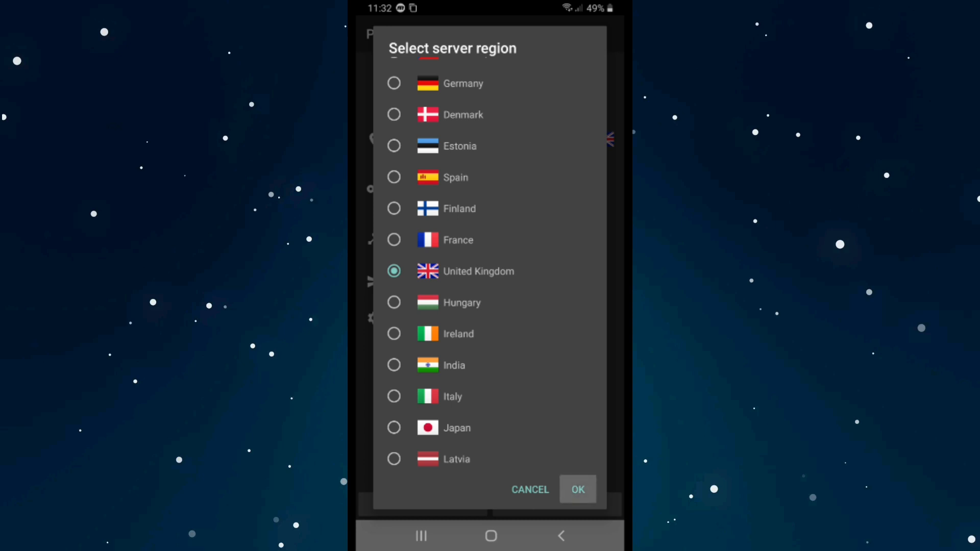
{"action": "left_click", "coordinate": [576, 489]}
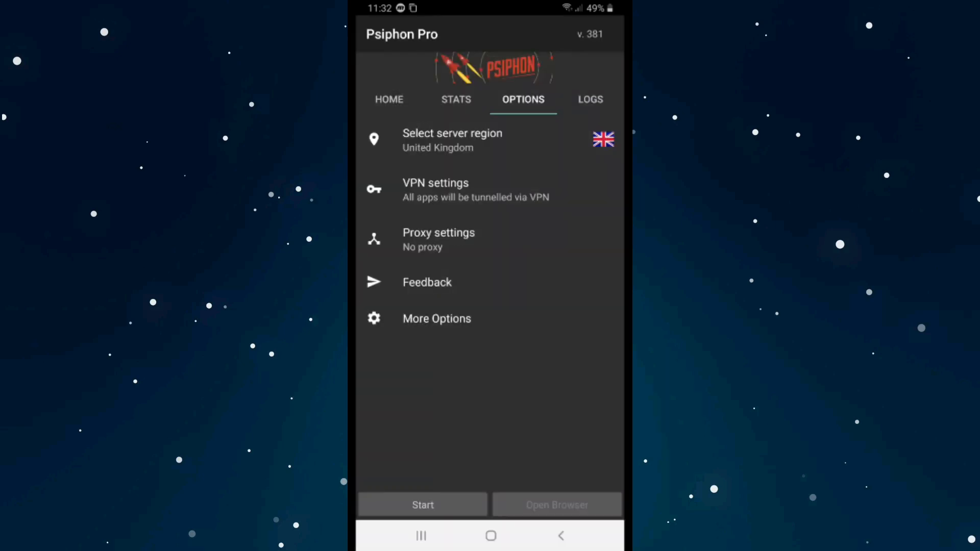
- Start the Psiphon VPN connection and return to the Play Store home page
{"action": "left_click", "coordinate": [423, 504]}
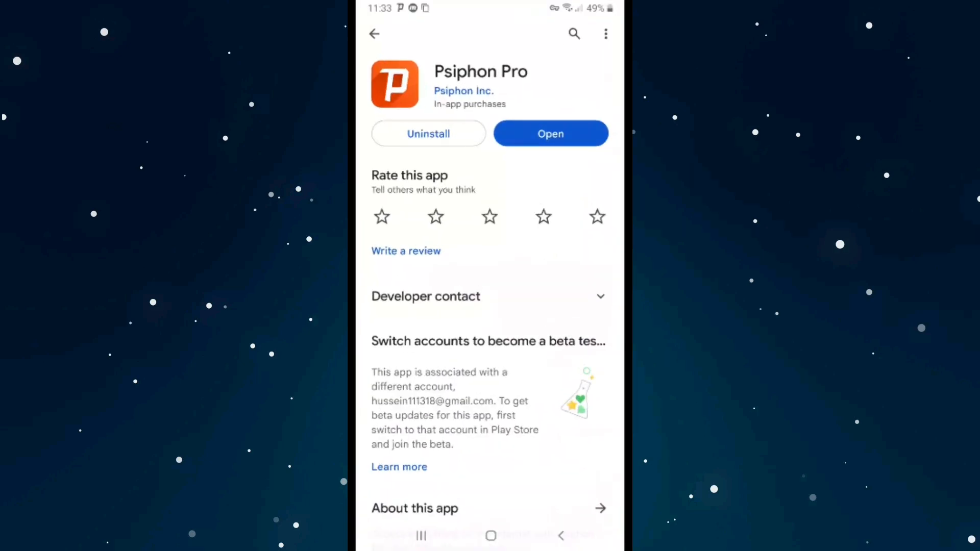
{"action": "left_click", "coordinate": [374, 33]}
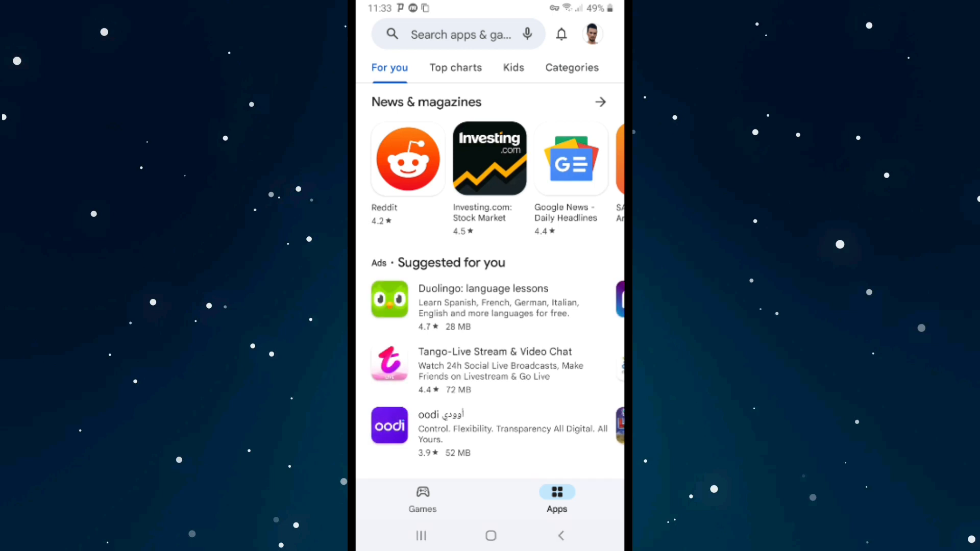
- Open Account and device preferences under Settings > General
{"action": "left_click", "coordinate": [591, 34]}
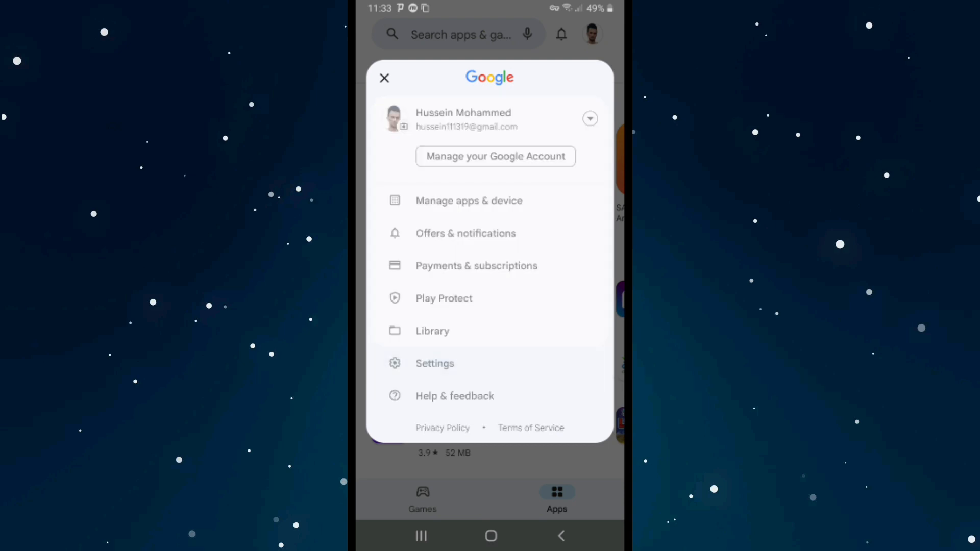
{"action": "left_click", "coordinate": [435, 363]}
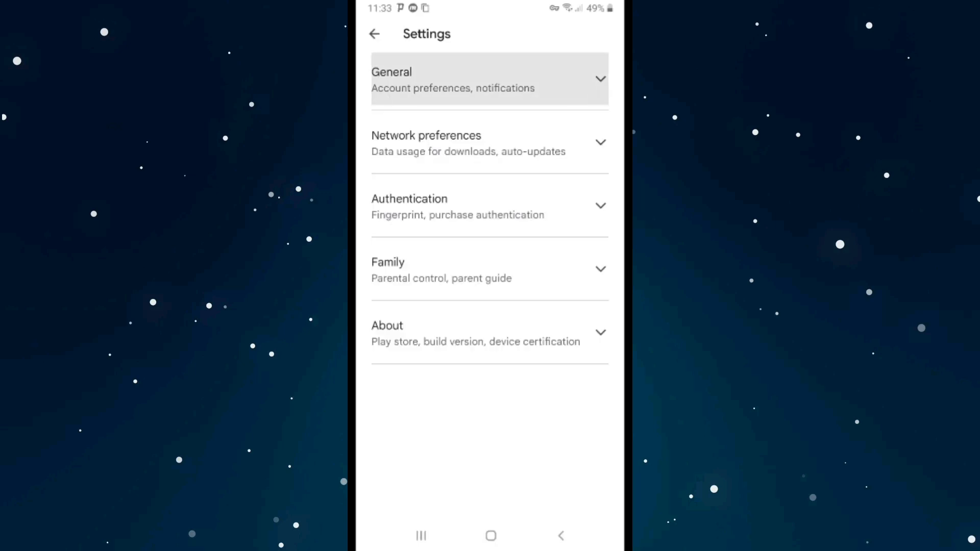
{"action": "left_click", "coordinate": [489, 80]}
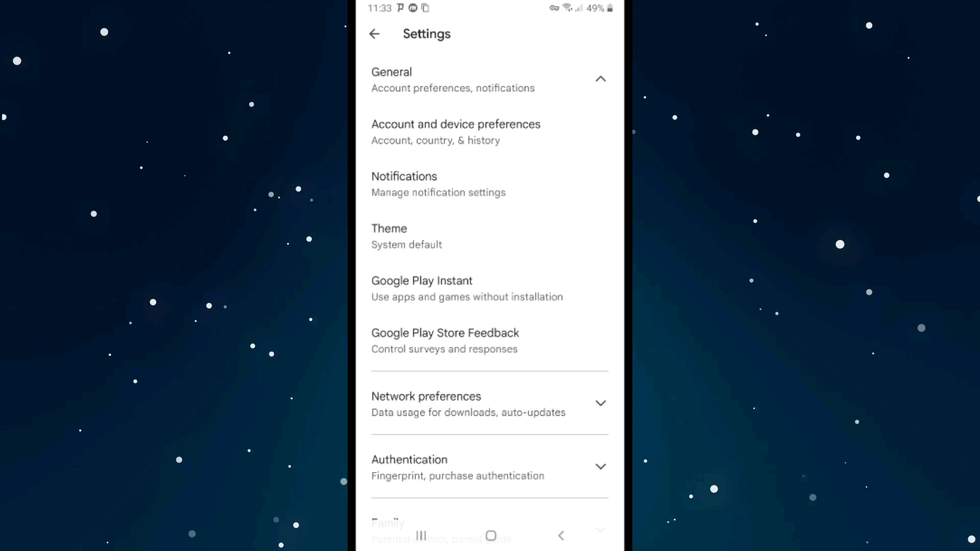
{"action": "left_click", "coordinate": [456, 131]}
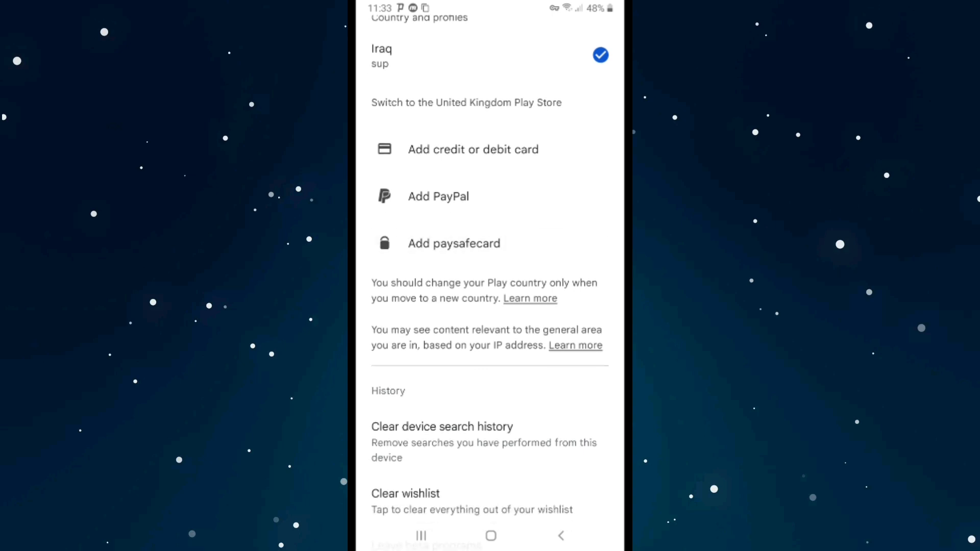
- Pick a payment method and request switching to the United Kingdom Play Store
{"action": "left_click", "coordinate": [437, 196]}
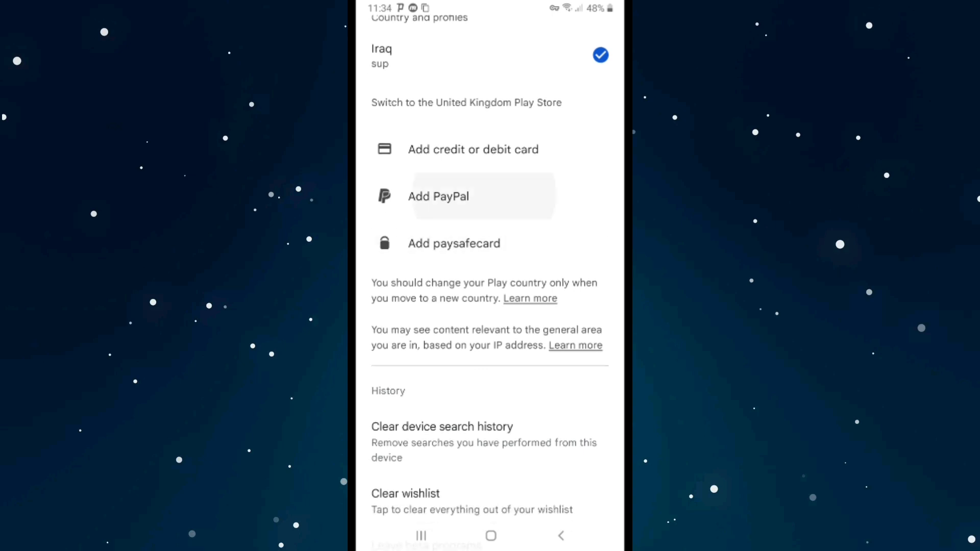
{"action": "left_click", "coordinate": [466, 102]}
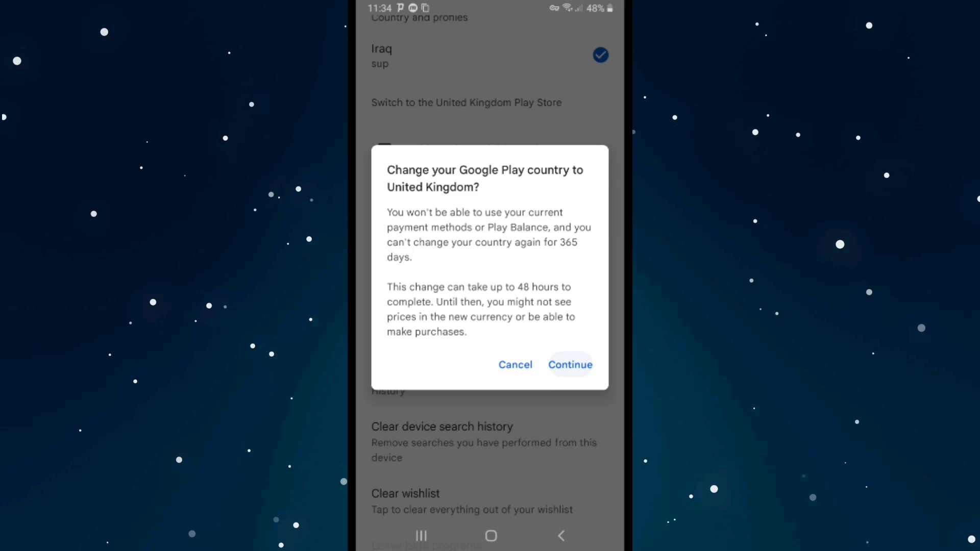